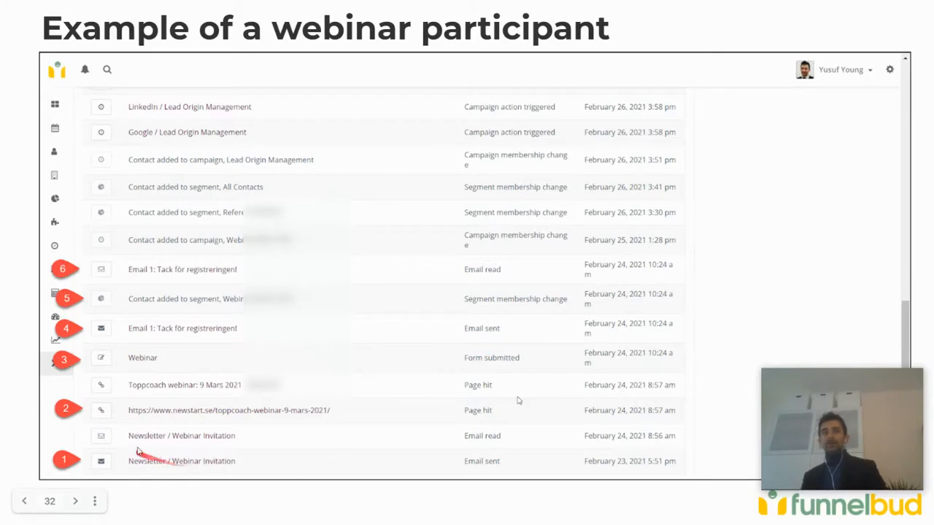
{"action": "mouse_move", "coordinate": [181, 388]}
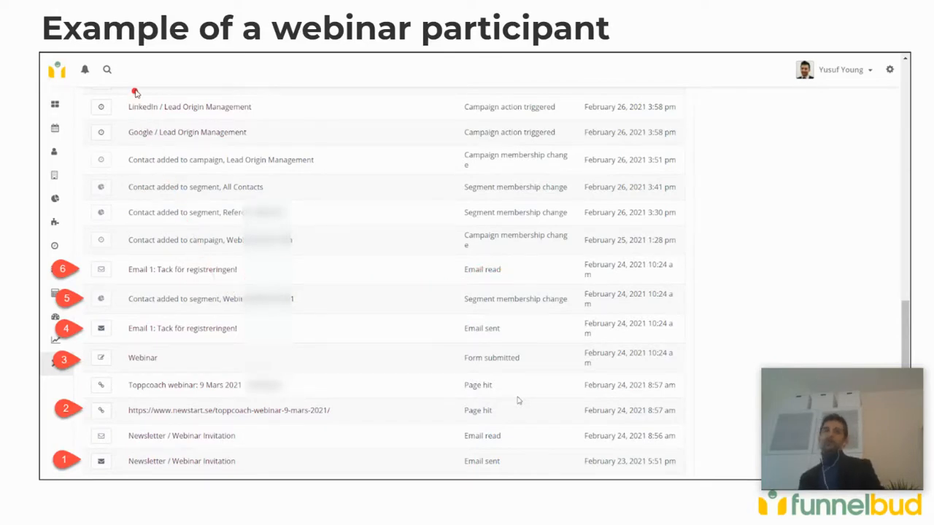
{"action": "mouse_move", "coordinate": [216, 117]}
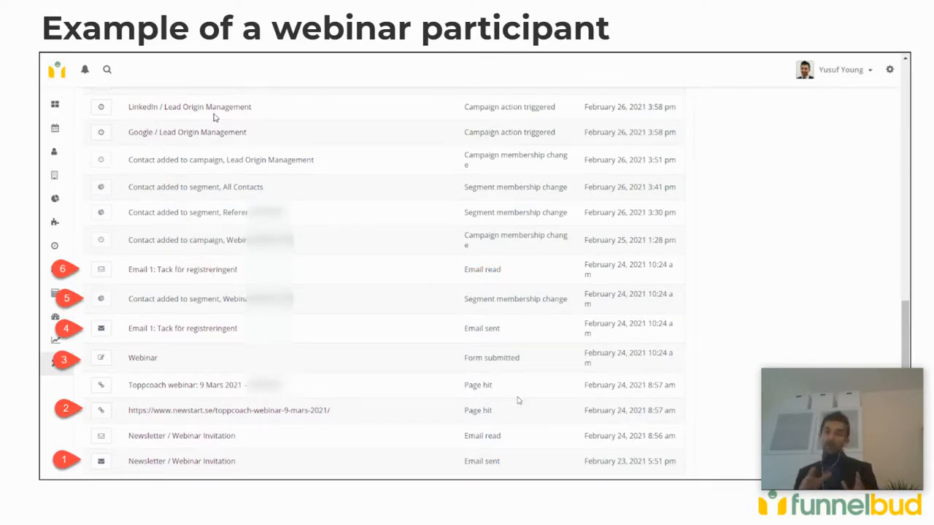